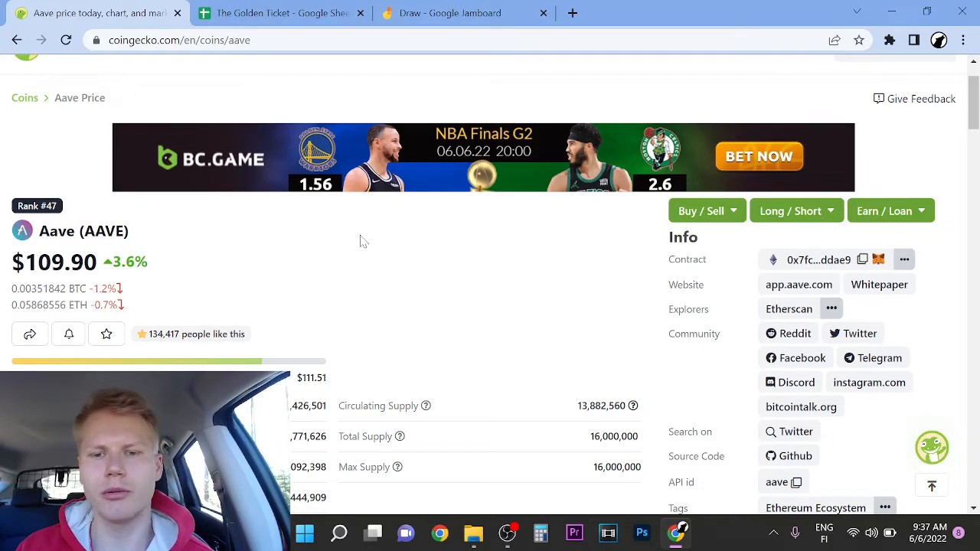
mouse_move(240, 226)
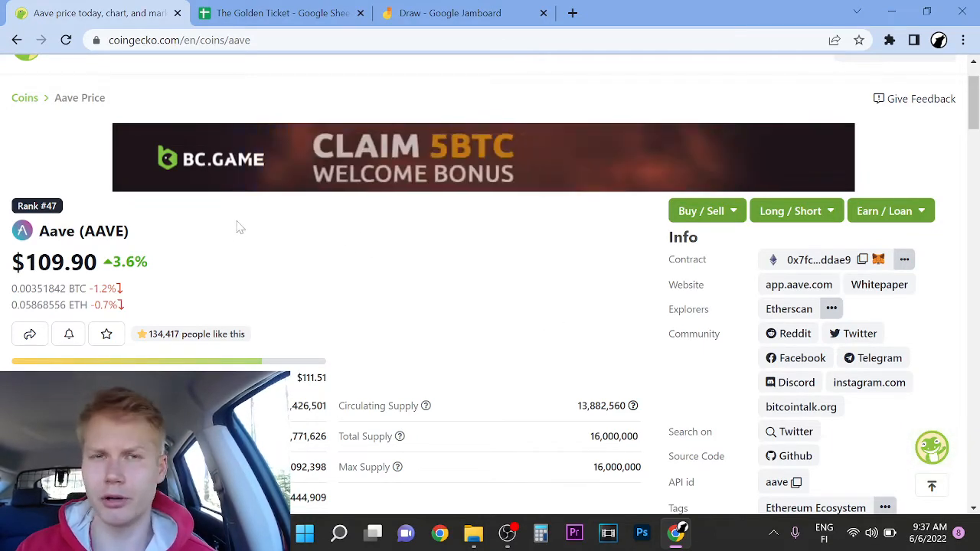
Scroll up and down the Aave coin page reviewing its price, market cap and supply figures.
scroll("down", 3)
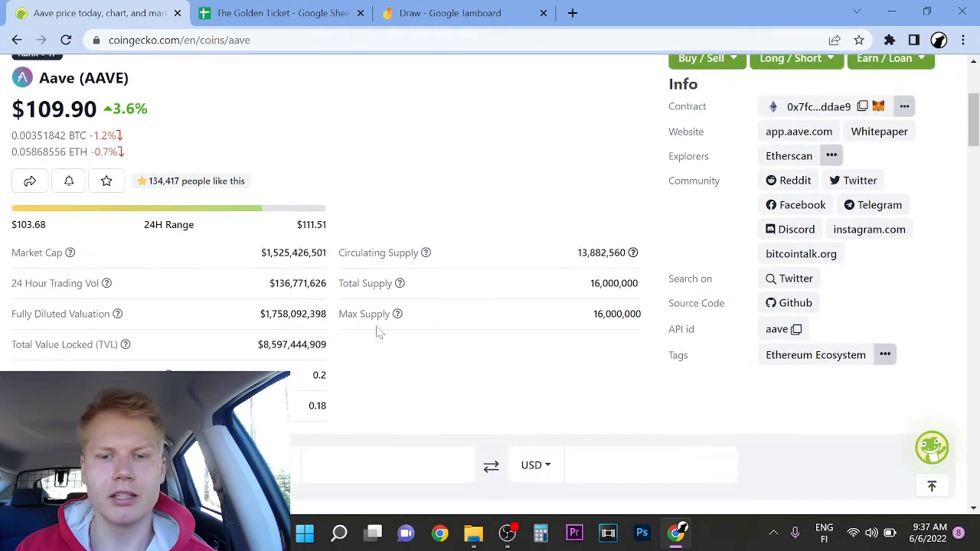
scroll("down", 3)
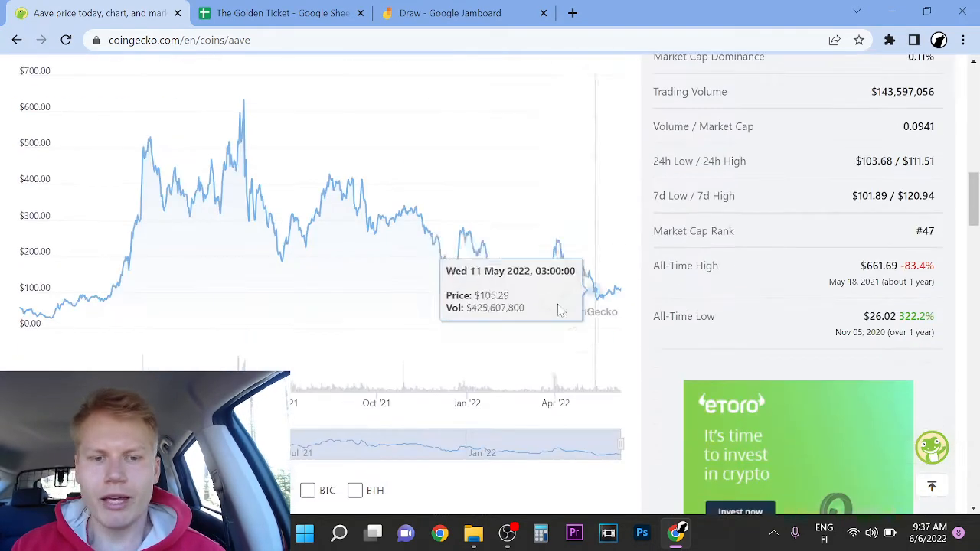
mouse_move(612, 291)
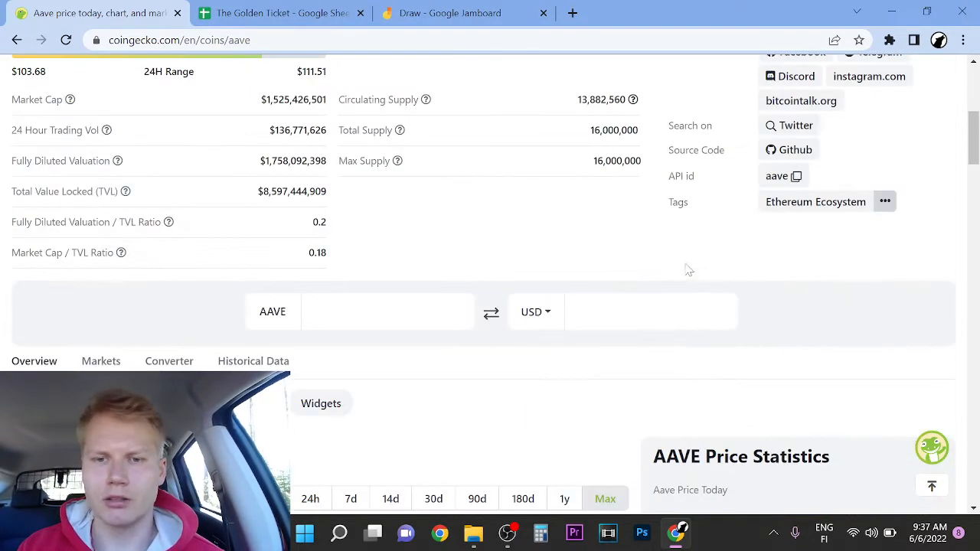
scroll("up", 3)
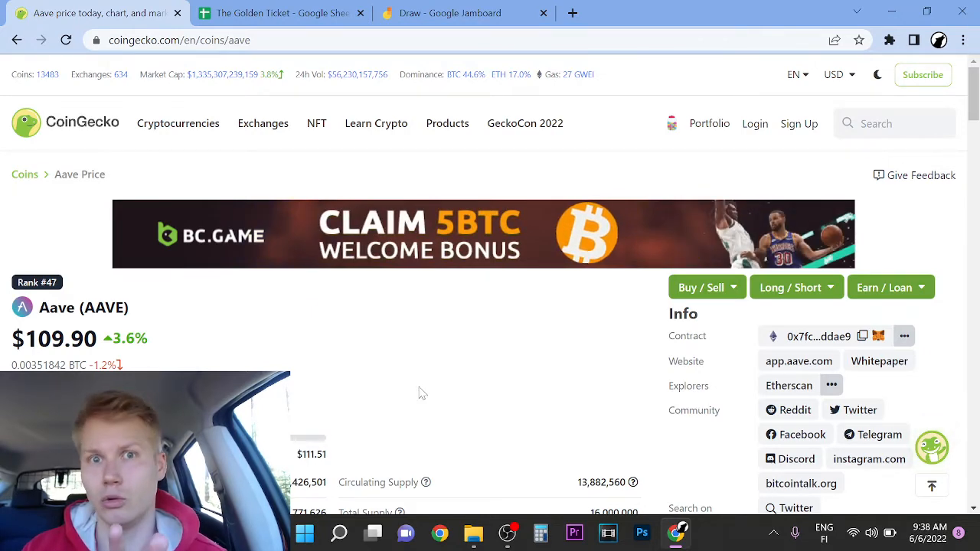
scroll("down", 3)
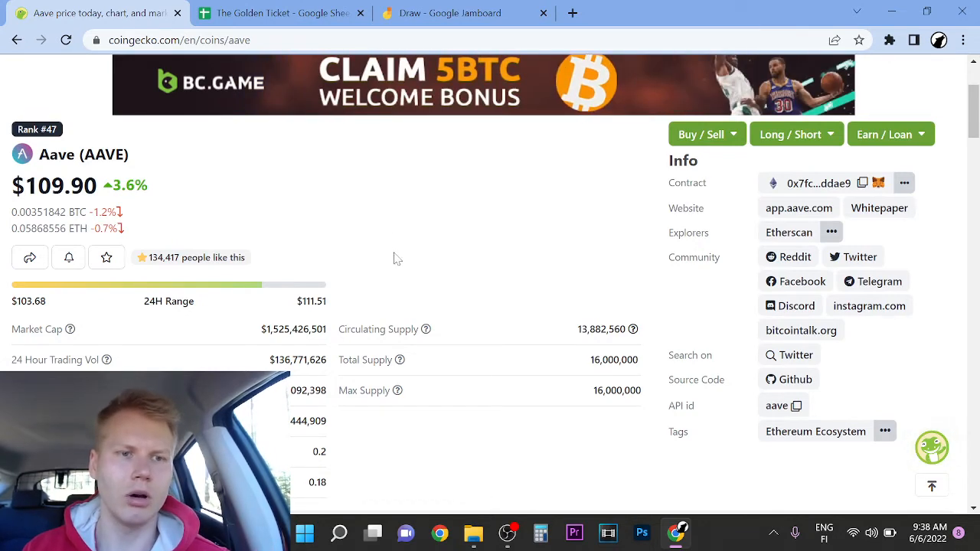
scroll("down", 3)
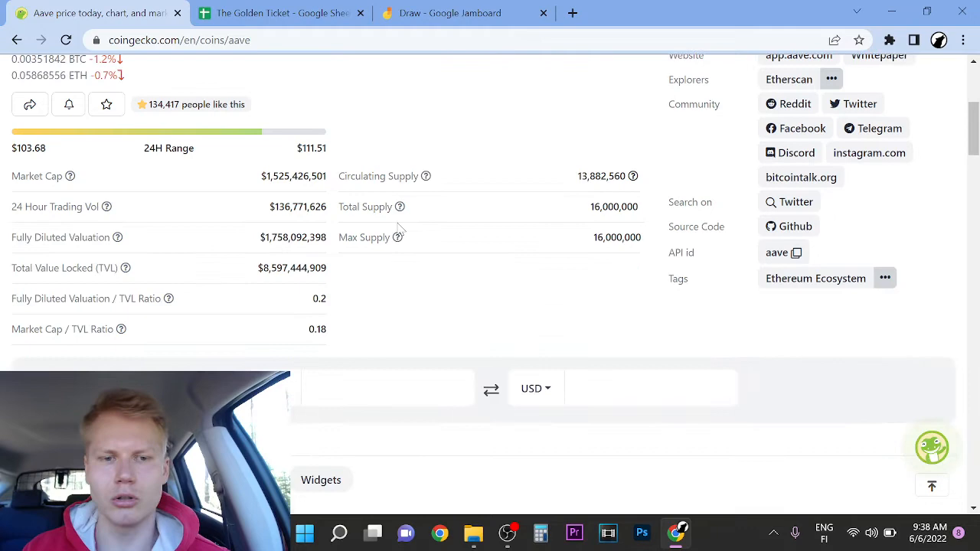
scroll("up", 3)
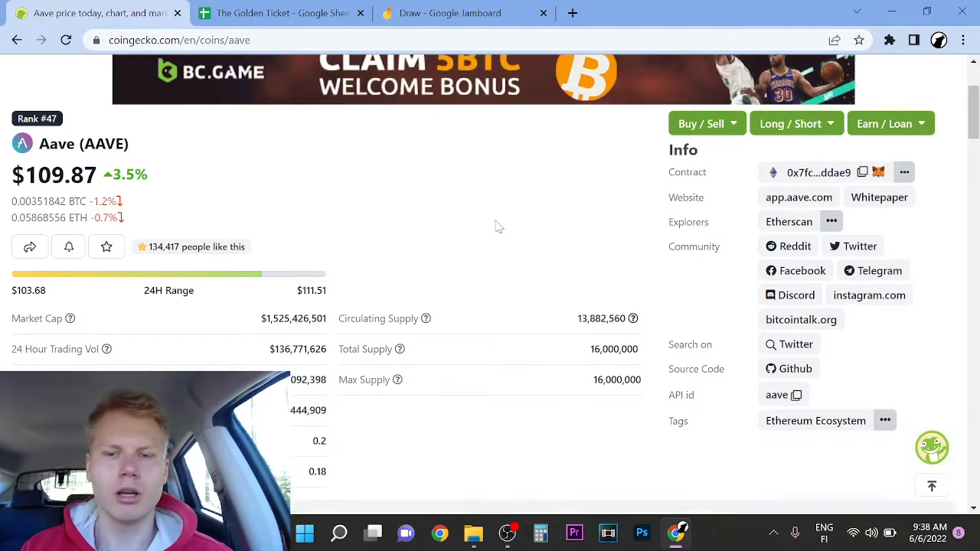
scroll("down", 3)
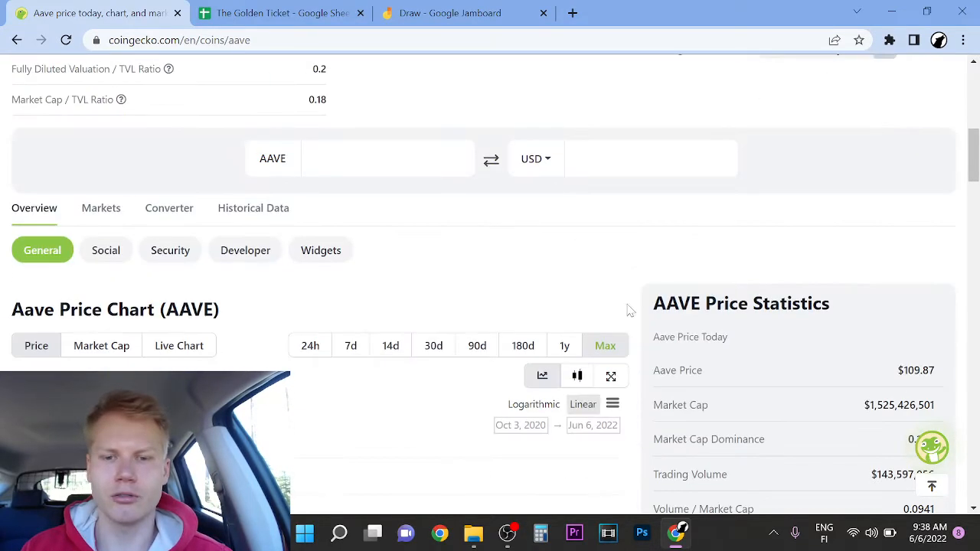
scroll("down", 3)
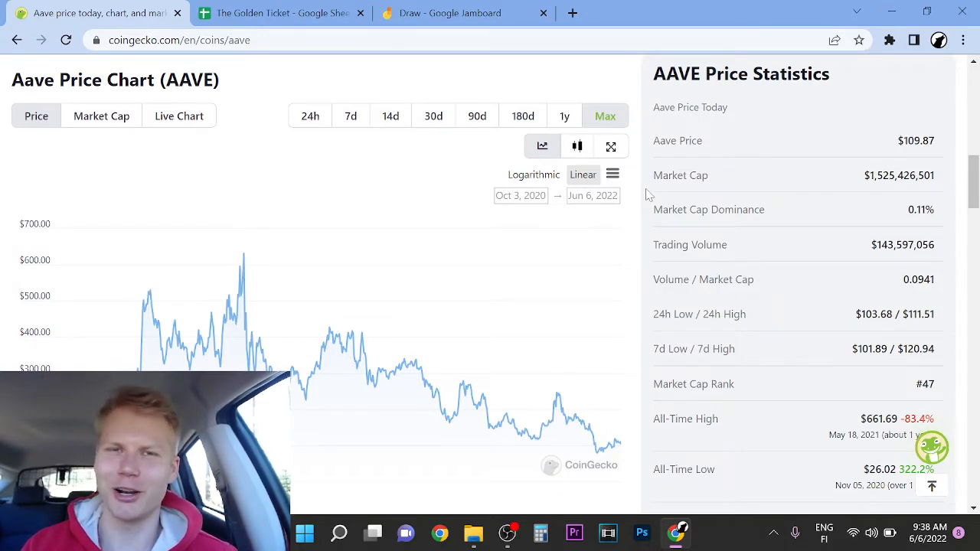
mouse_move(644, 256)
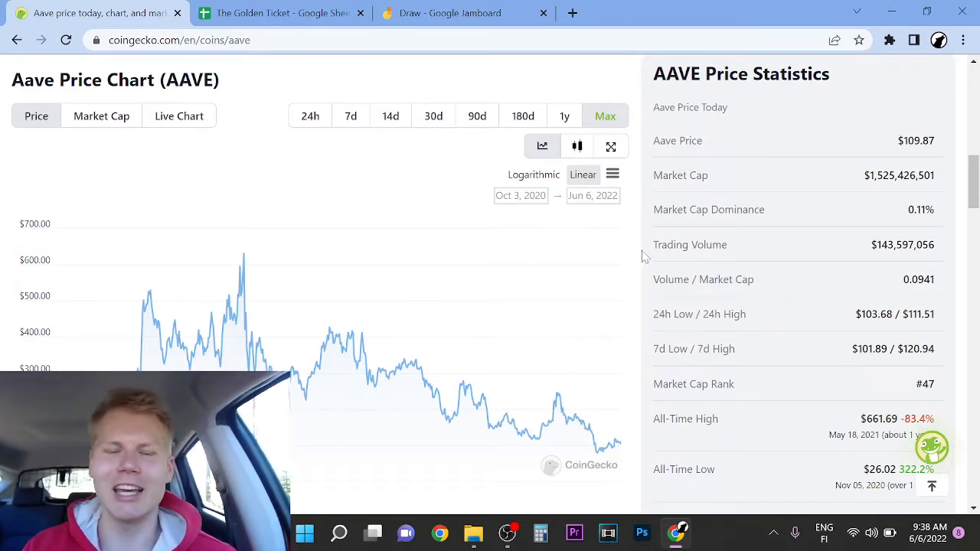
mouse_move(601, 375)
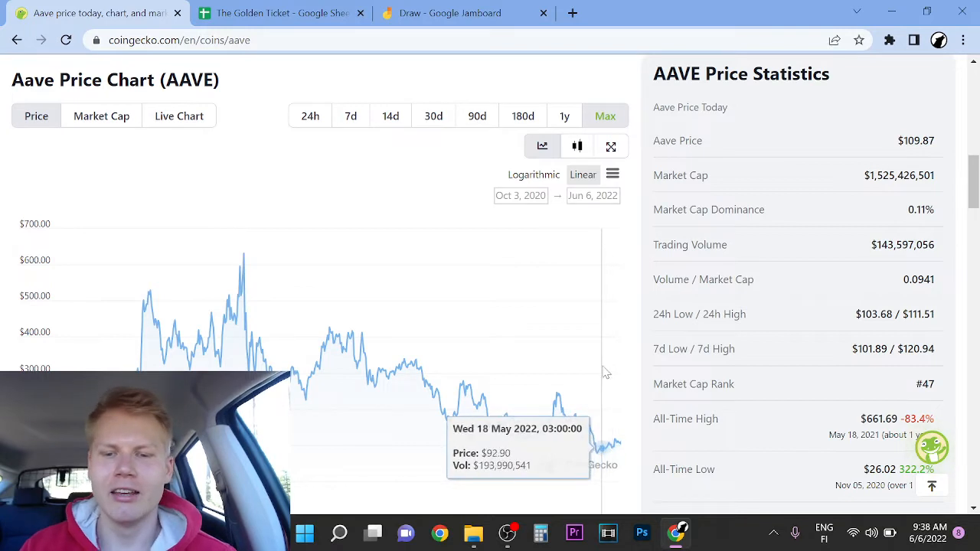
mouse_move(616, 356)
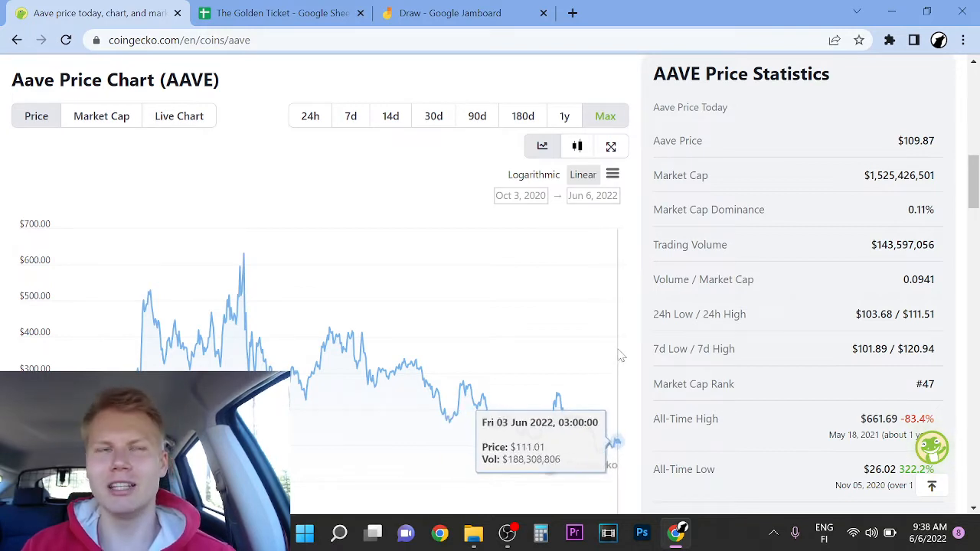
mouse_move(619, 346)
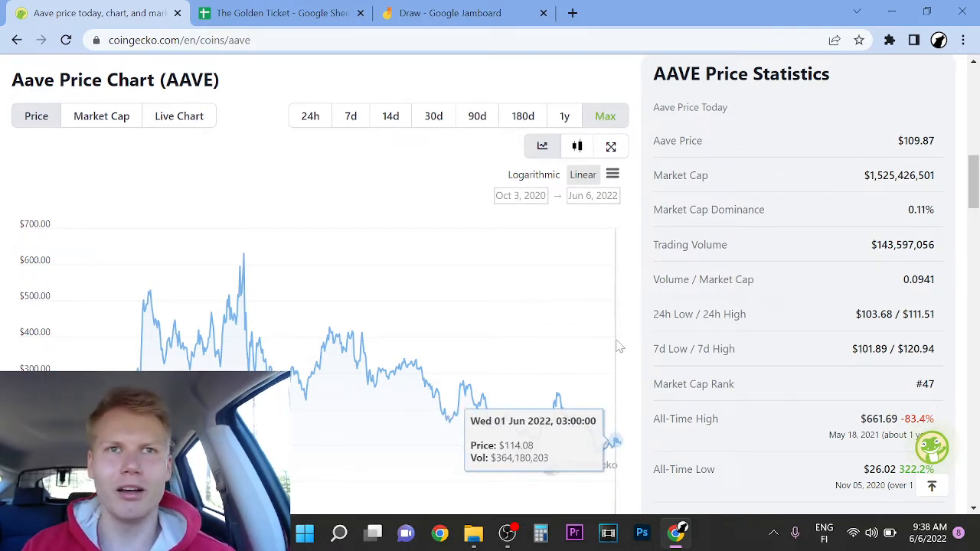
scroll("up", 3)
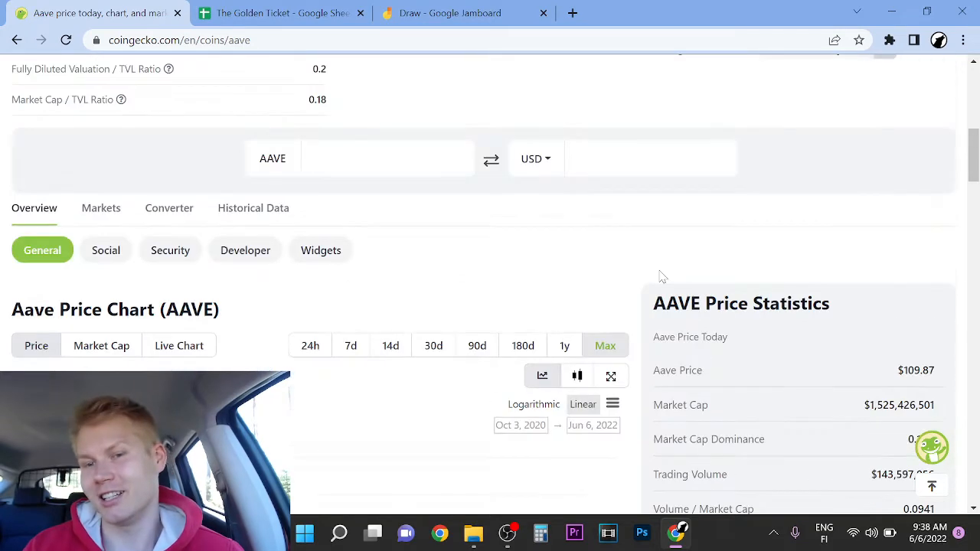
scroll("up", 3)
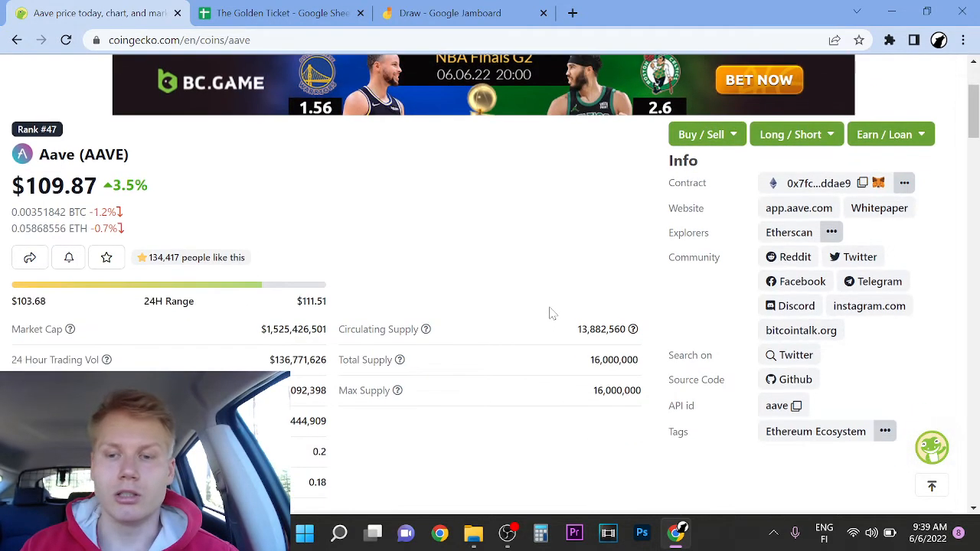
scroll("down", 3)
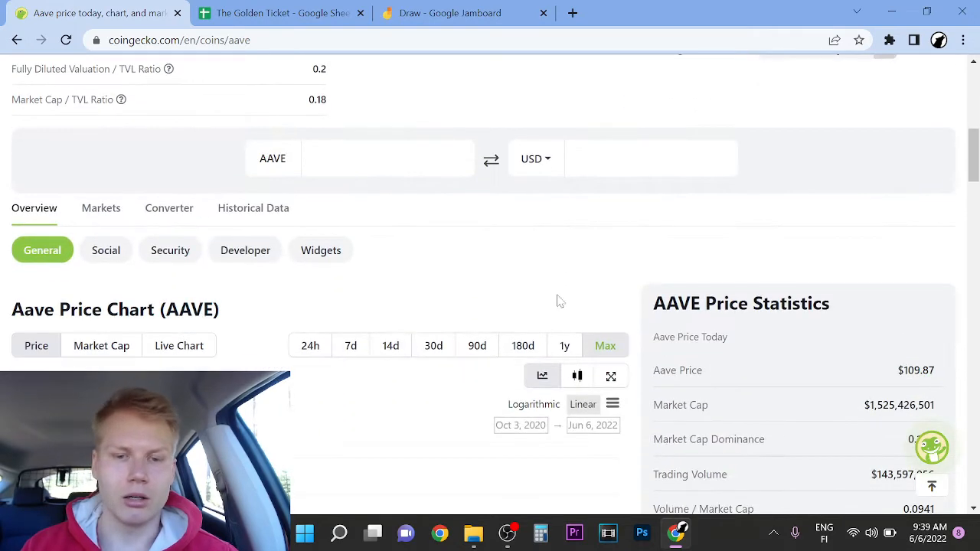
scroll("down", 3)
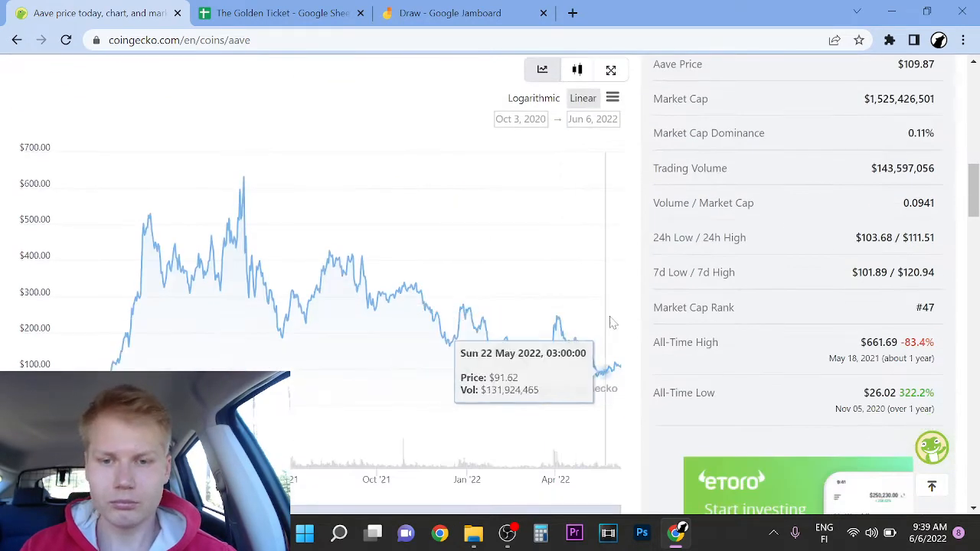
mouse_move(352, 287)
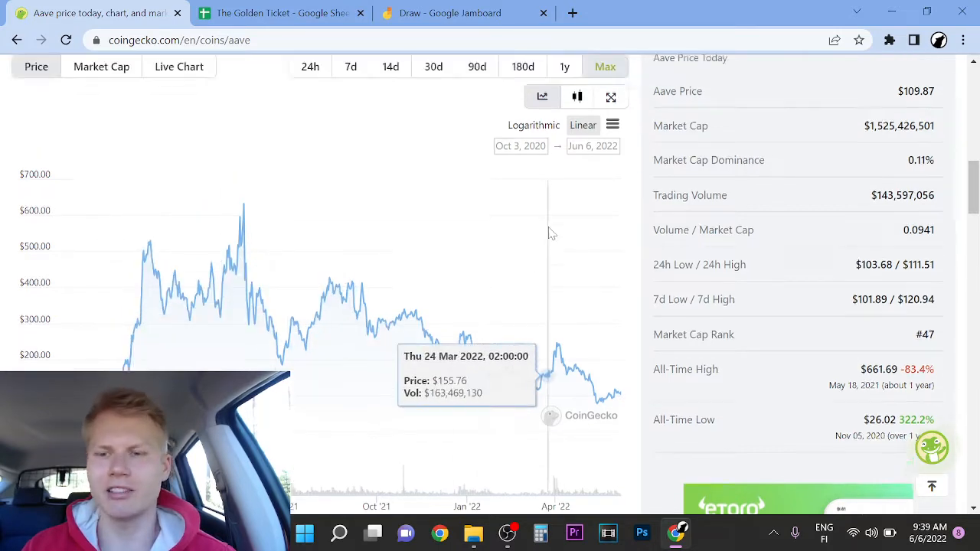
scroll("up", 3)
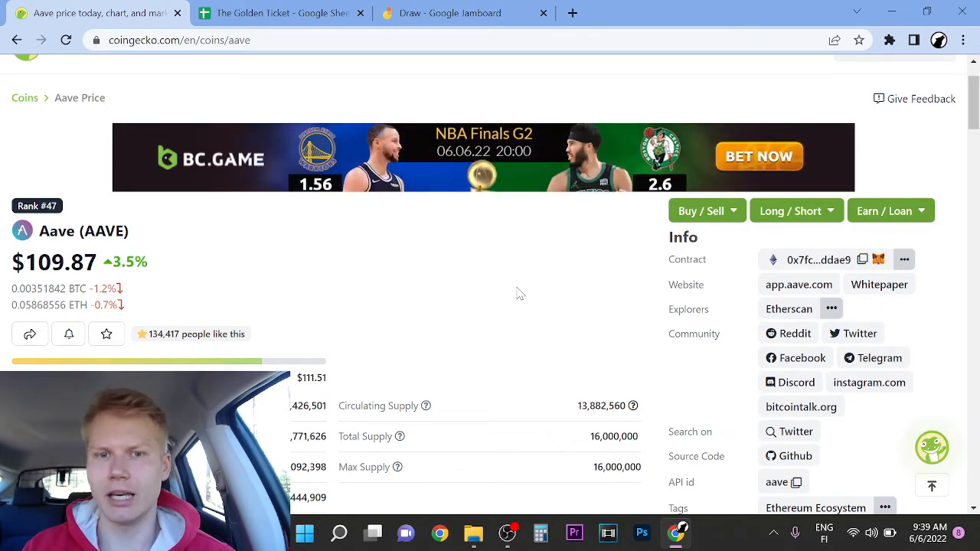
scroll("down", 3)
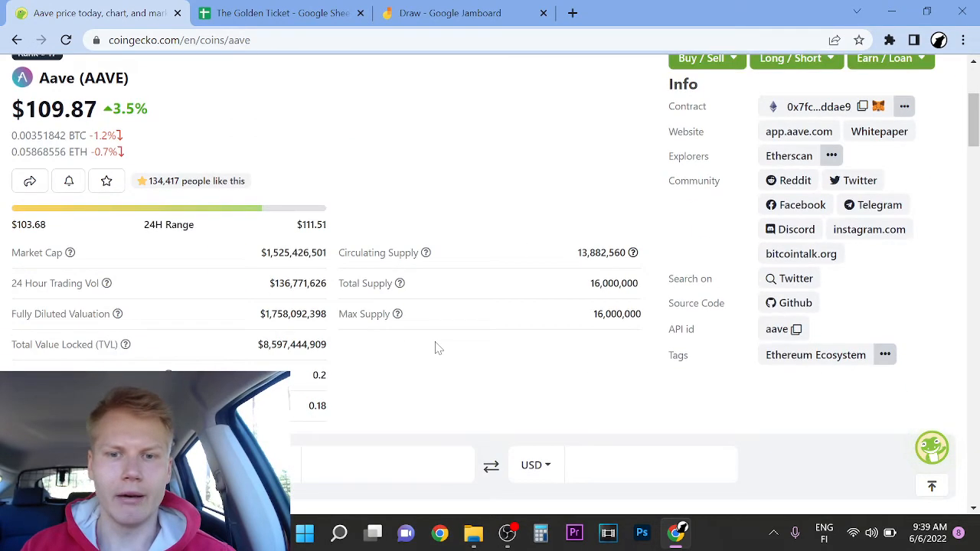
Briefly view The Golden Ticket spreadsheet's crypto gains list, then return to Aave's CoinGecko summary.
left_click(275, 13)
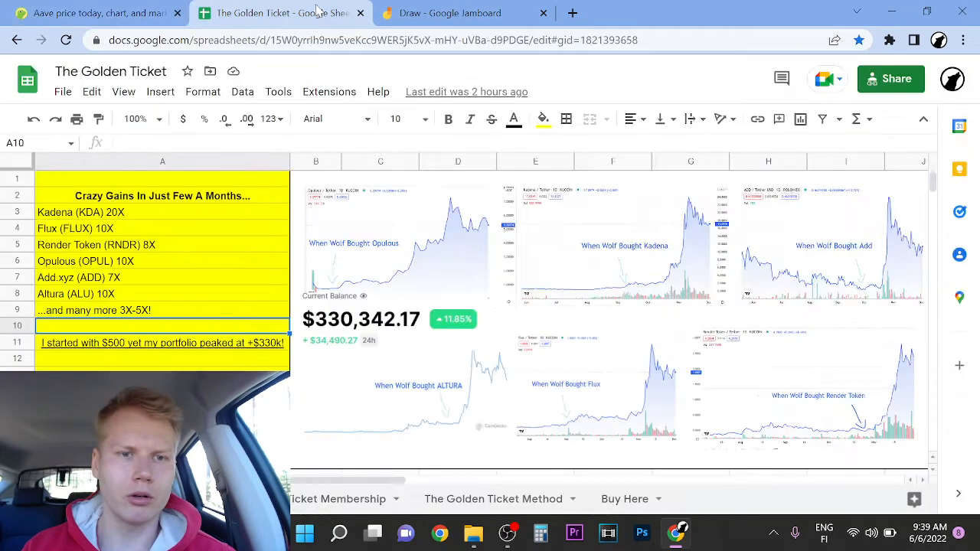
mouse_move(251, 337)
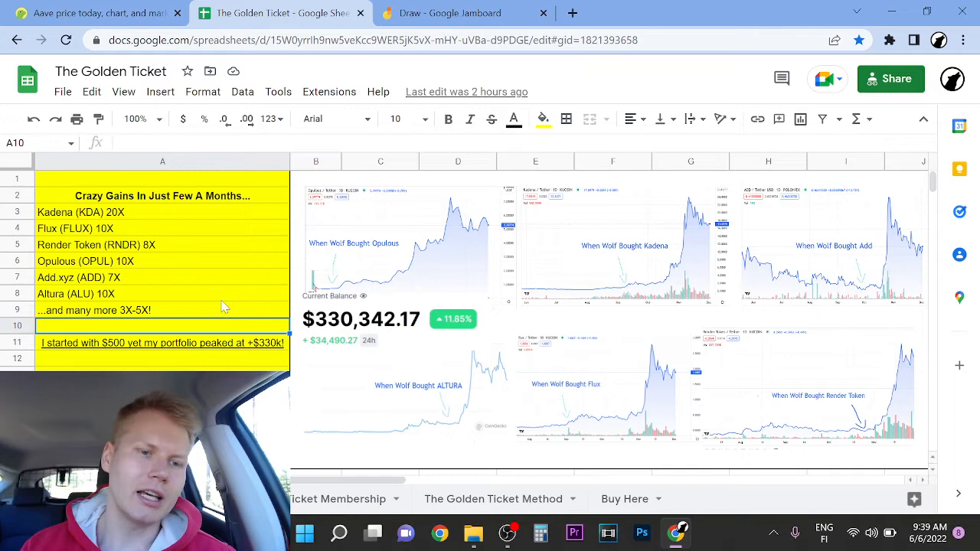
mouse_move(319, 361)
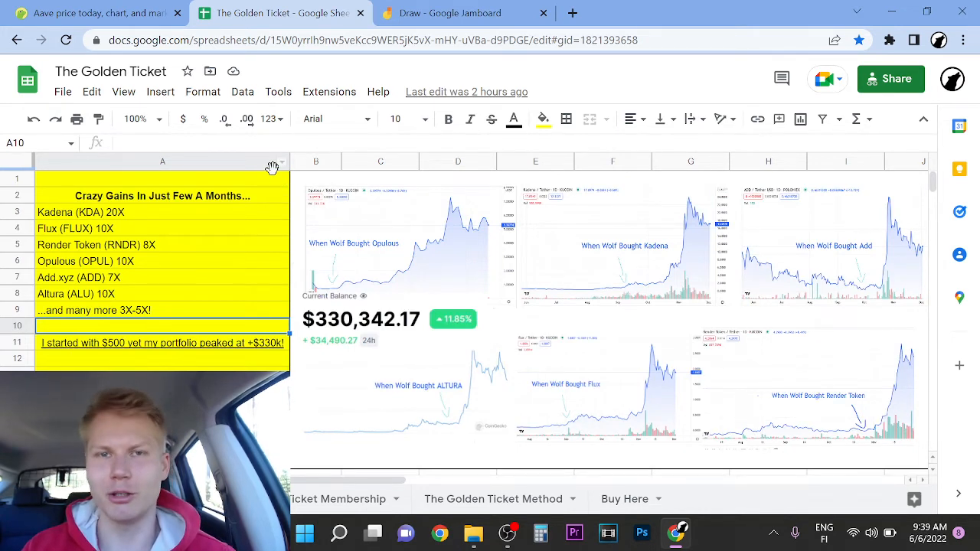
mouse_move(111, 293)
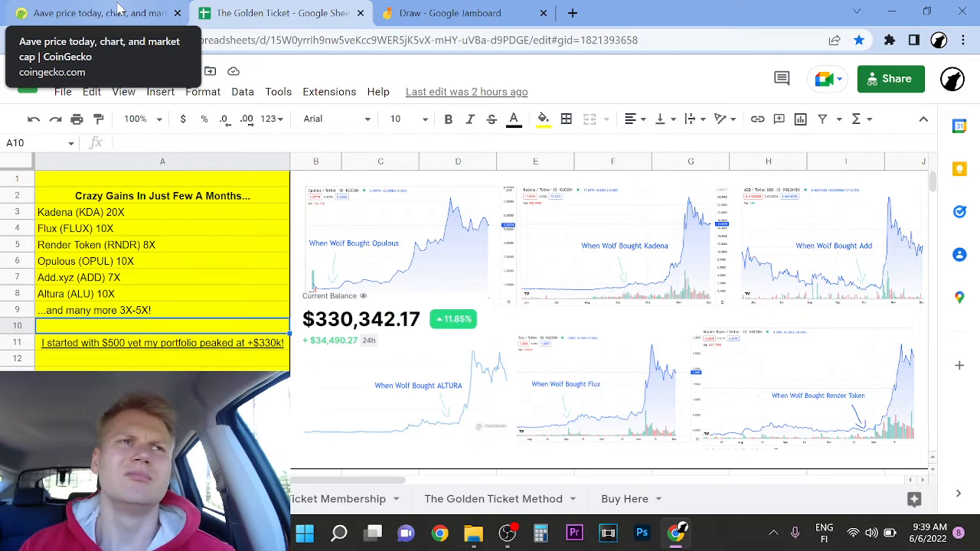
left_click(91, 13)
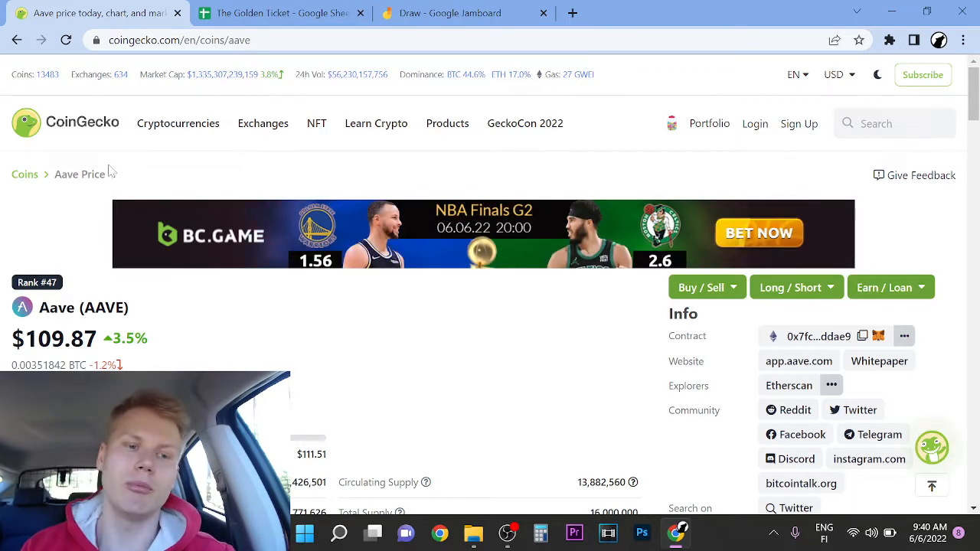
scroll("down", 3)
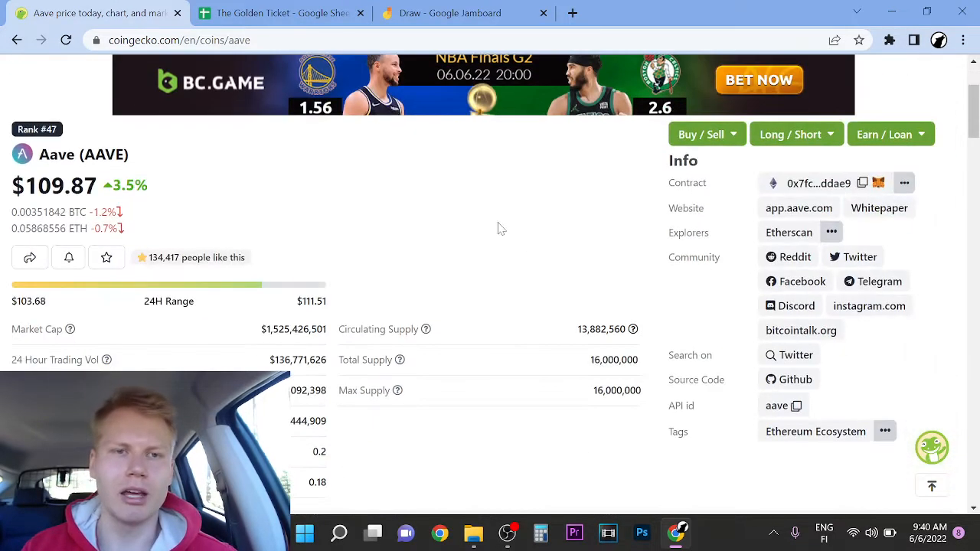
left_click(276, 13)
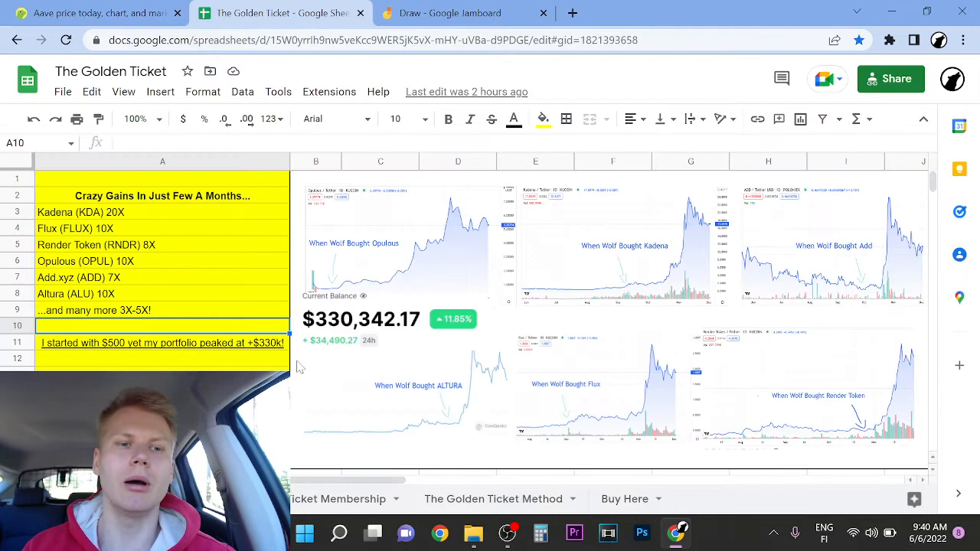
mouse_move(344, 236)
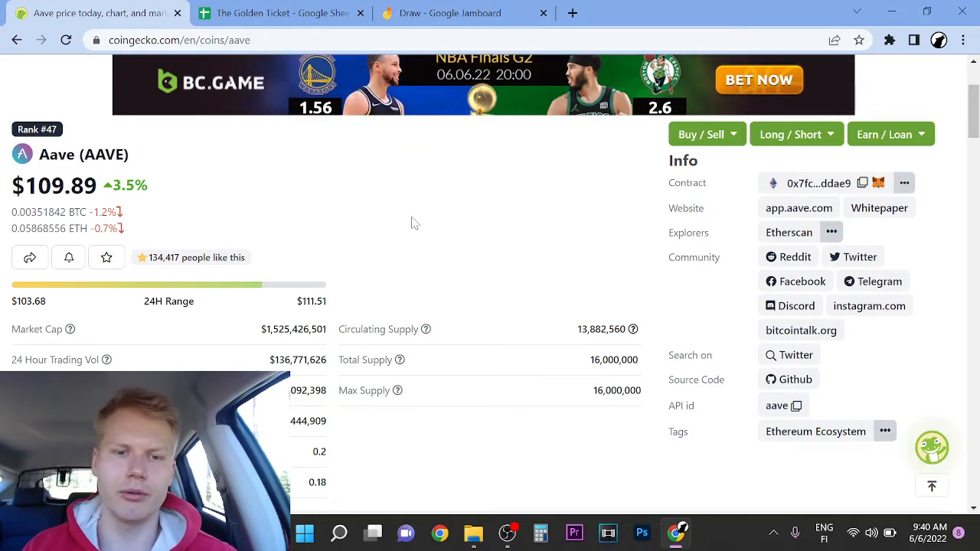
scroll("down", 3)
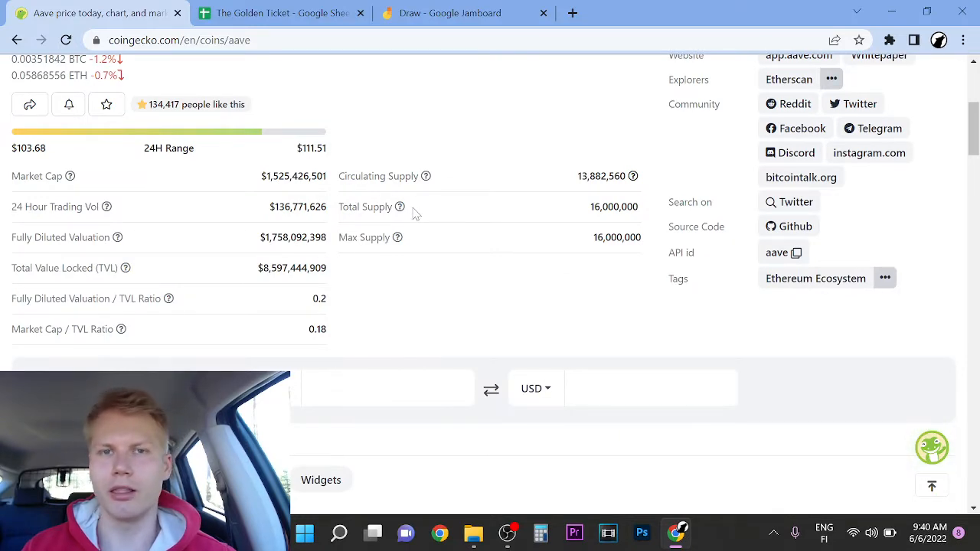
scroll("up", 3)
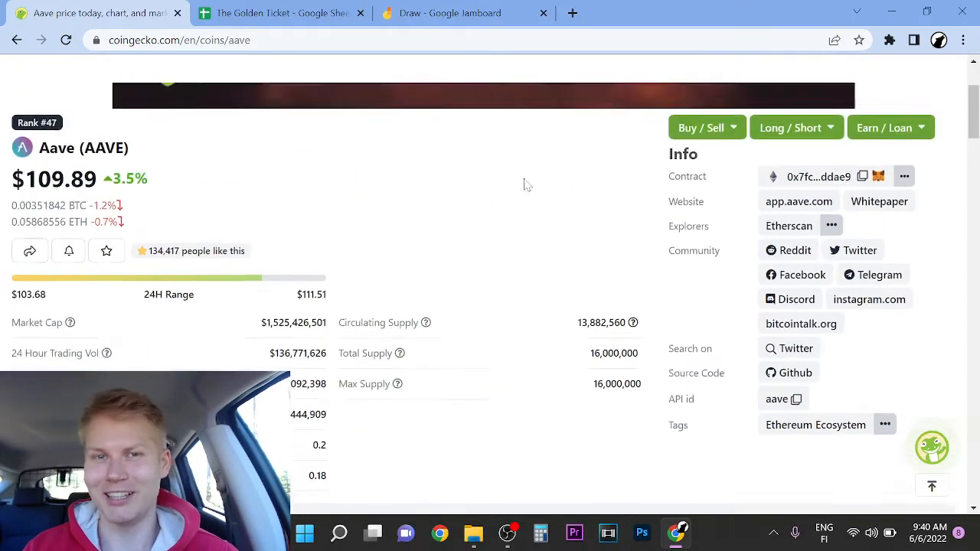
scroll("up", 3)
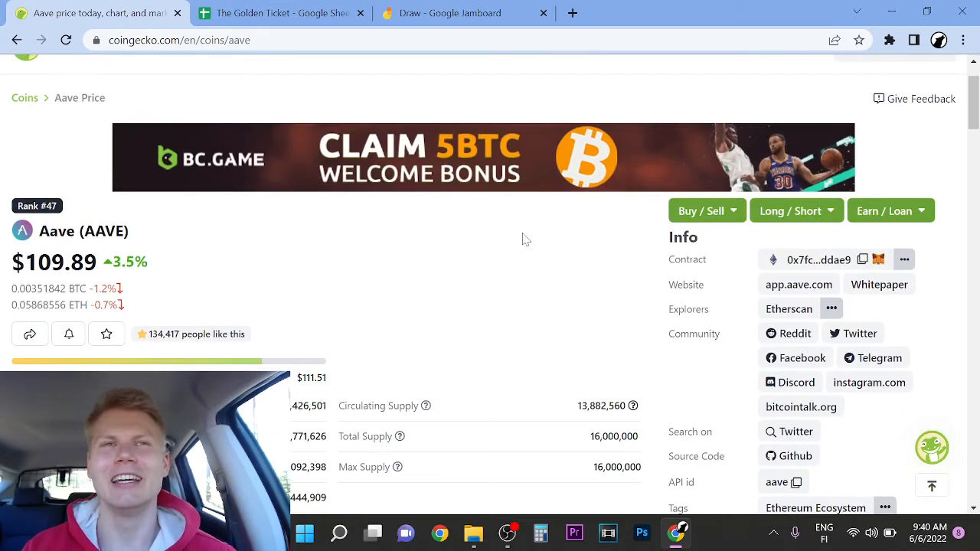
scroll("down", 3)
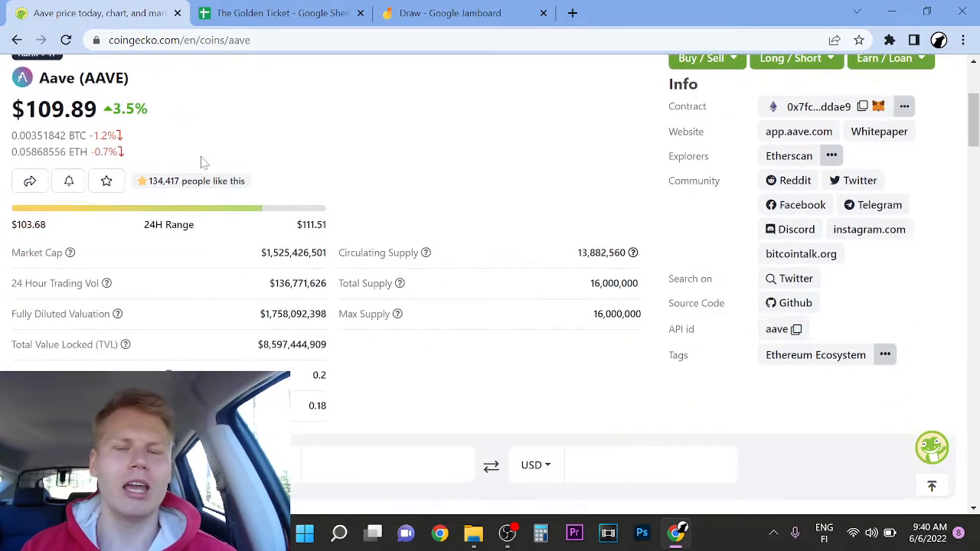
mouse_move(398, 180)
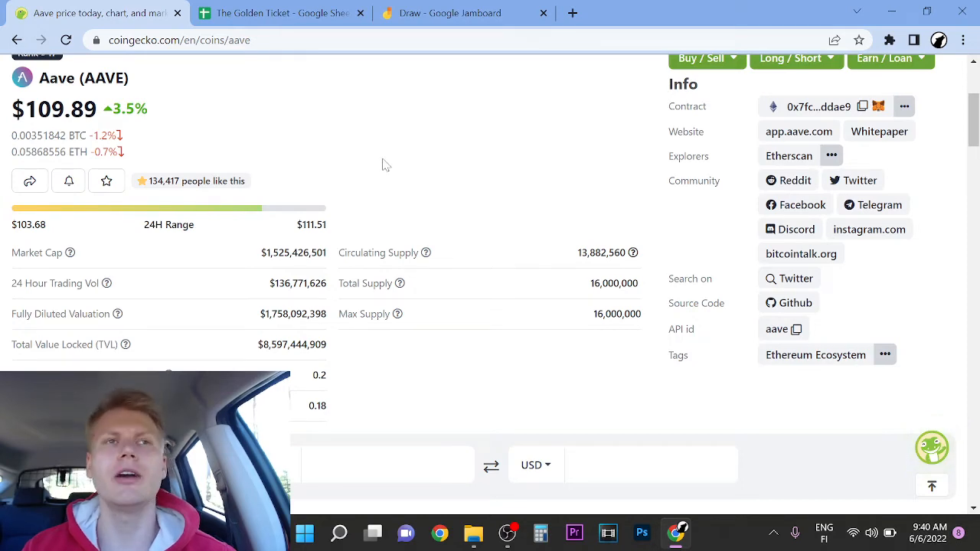
scroll("up", 3)
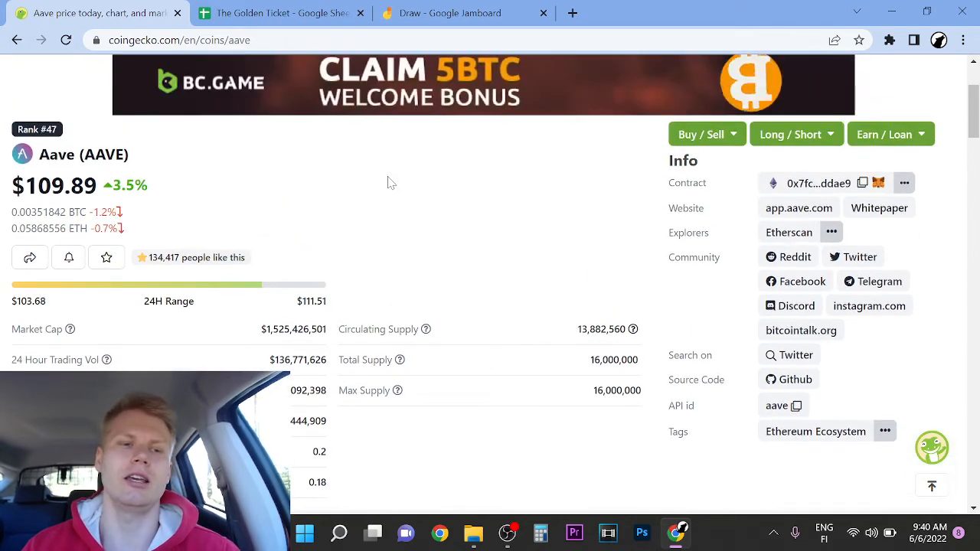
mouse_move(429, 237)
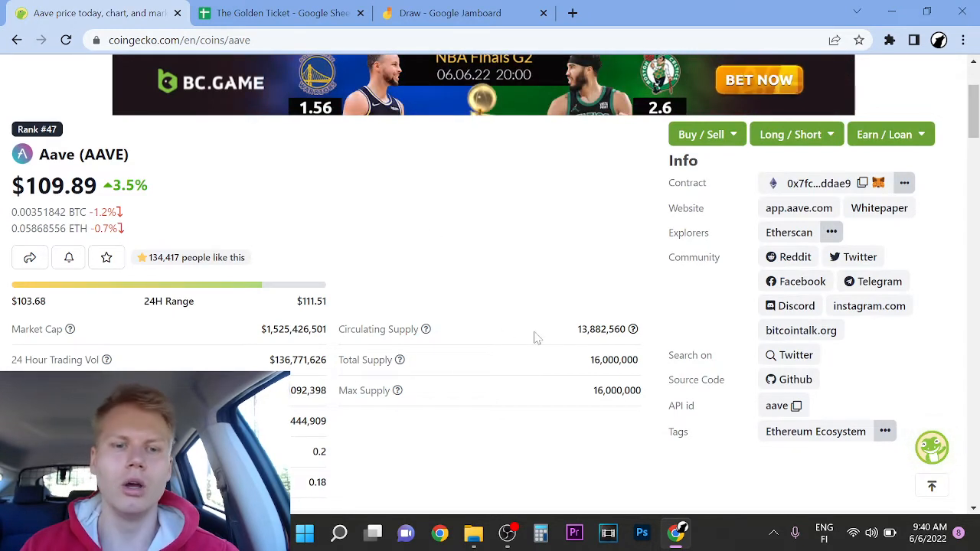
mouse_move(552, 301)
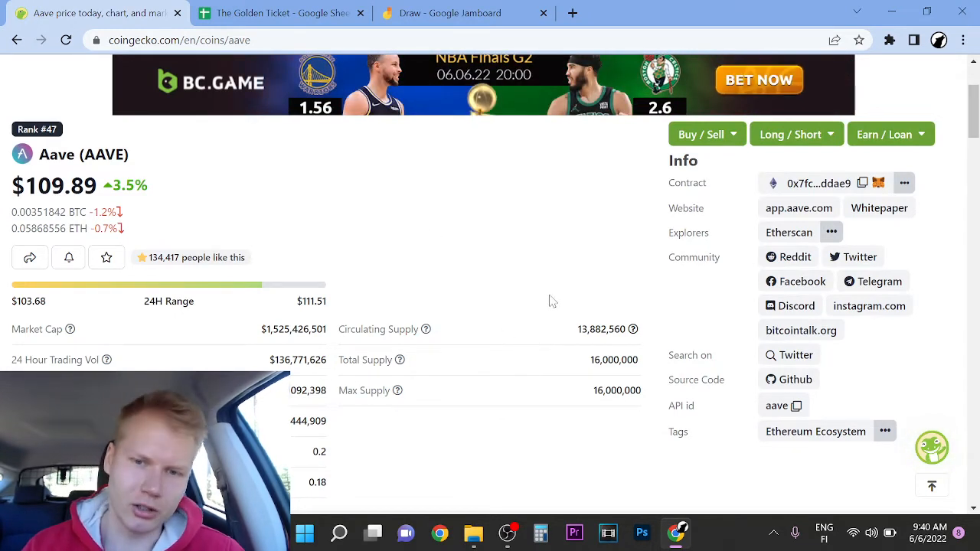
scroll("down", 3)
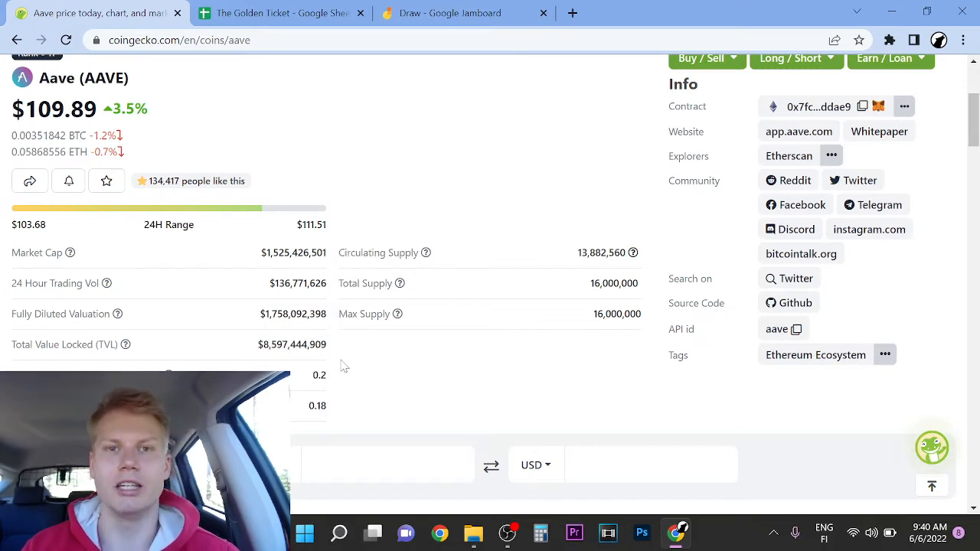
mouse_move(492, 184)
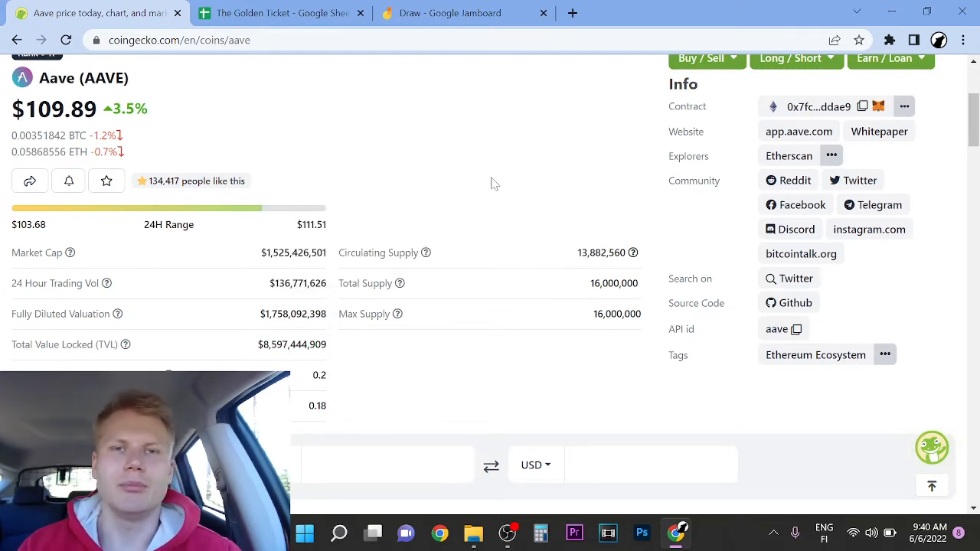
mouse_move(503, 186)
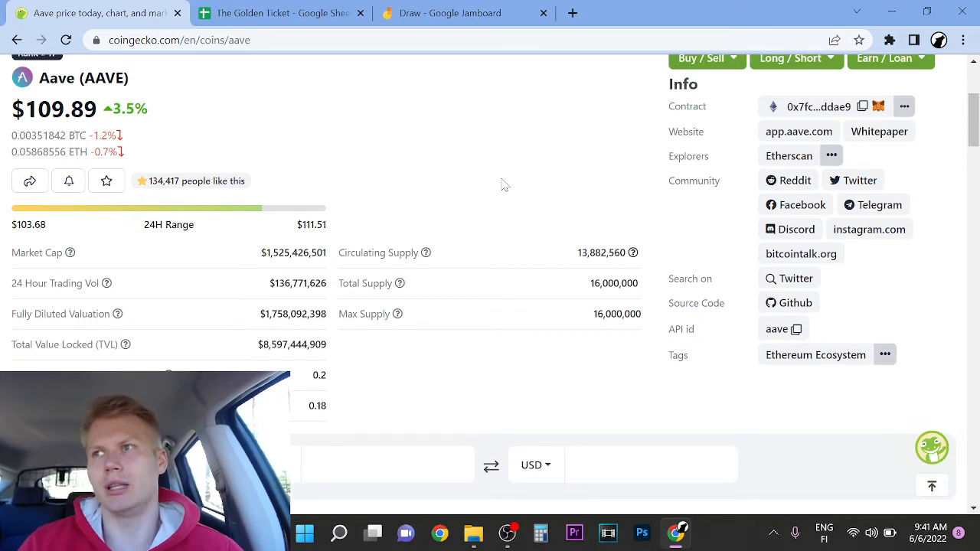
mouse_move(450, 134)
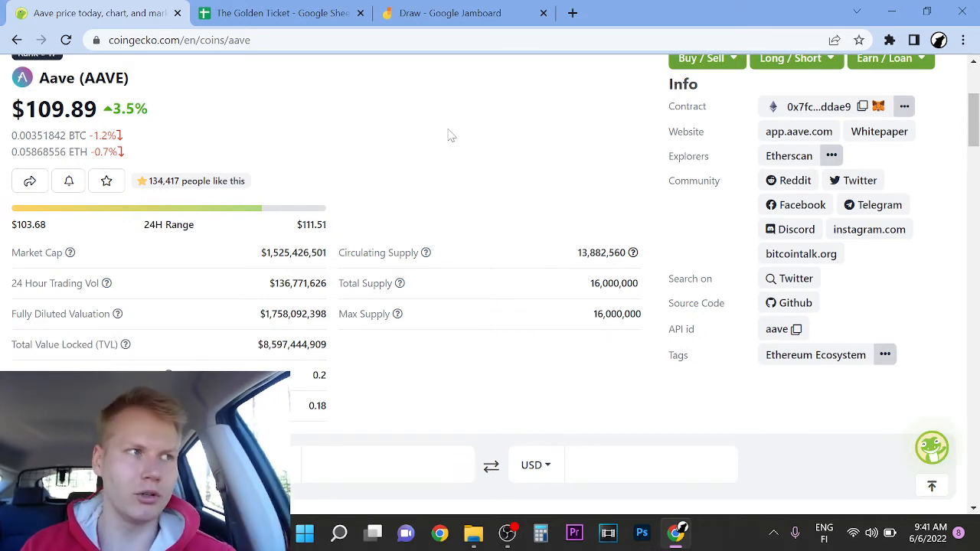
mouse_move(443, 138)
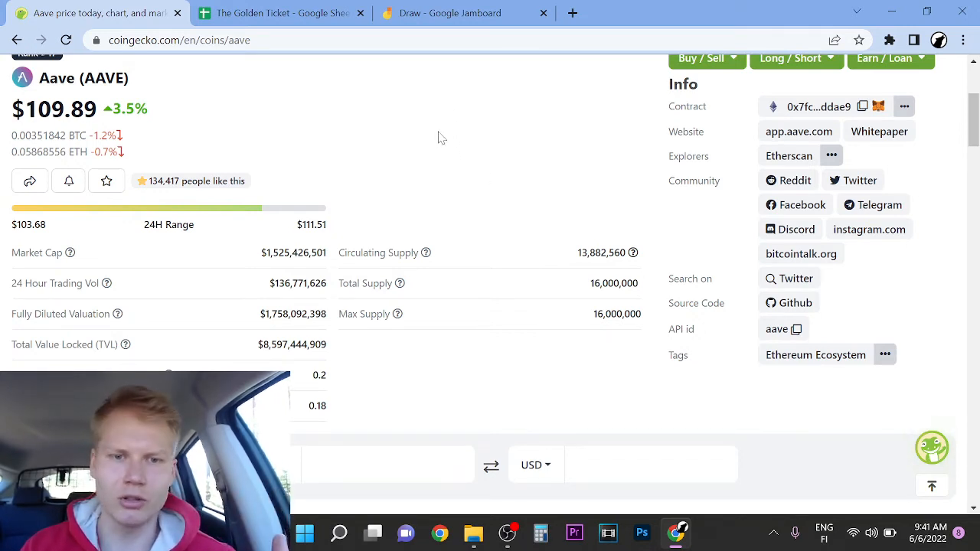
scroll("up", 3)
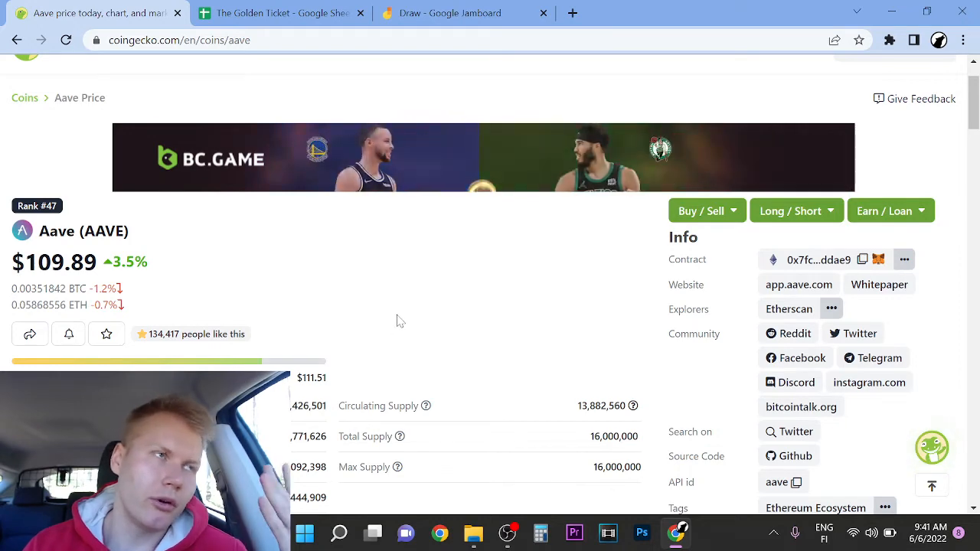
Scroll the Aave page to its all-time price chart (Sep 26, 2021: $275.84) and AAVE Price Statistics.
scroll("down", 3)
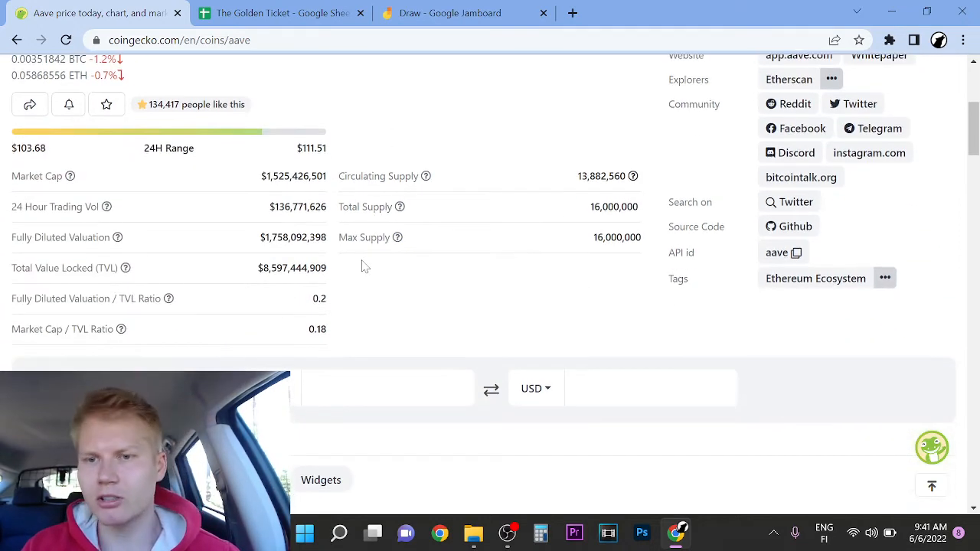
scroll("down", 3)
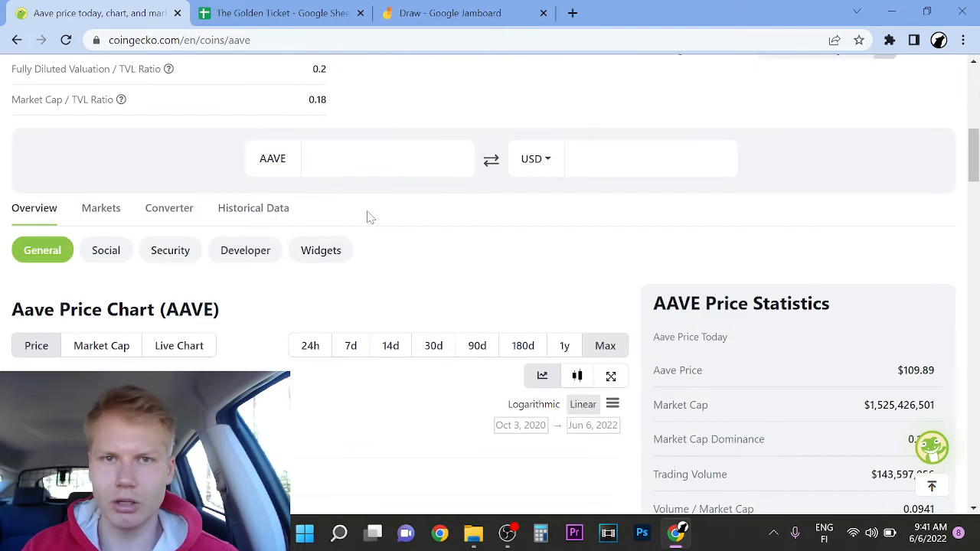
scroll("up", 3)
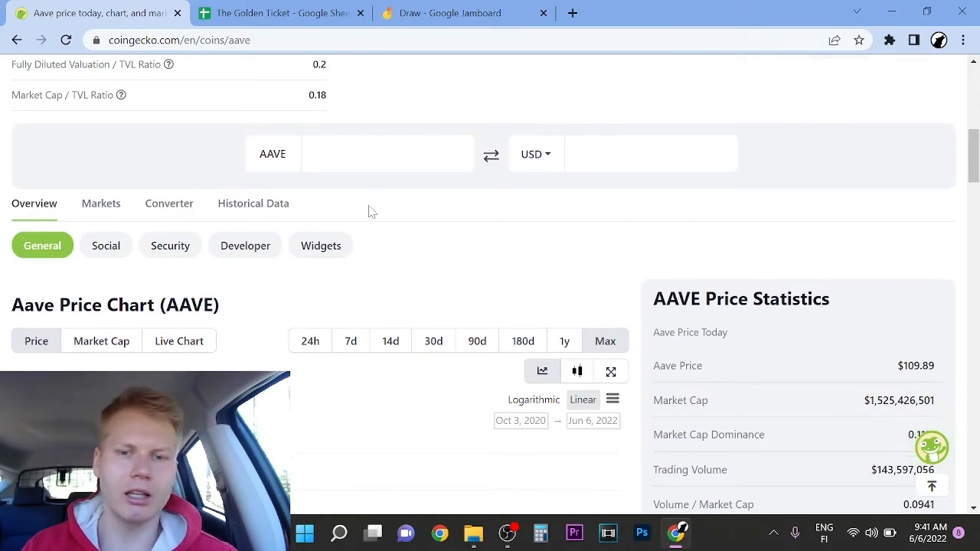
scroll("down", 3)
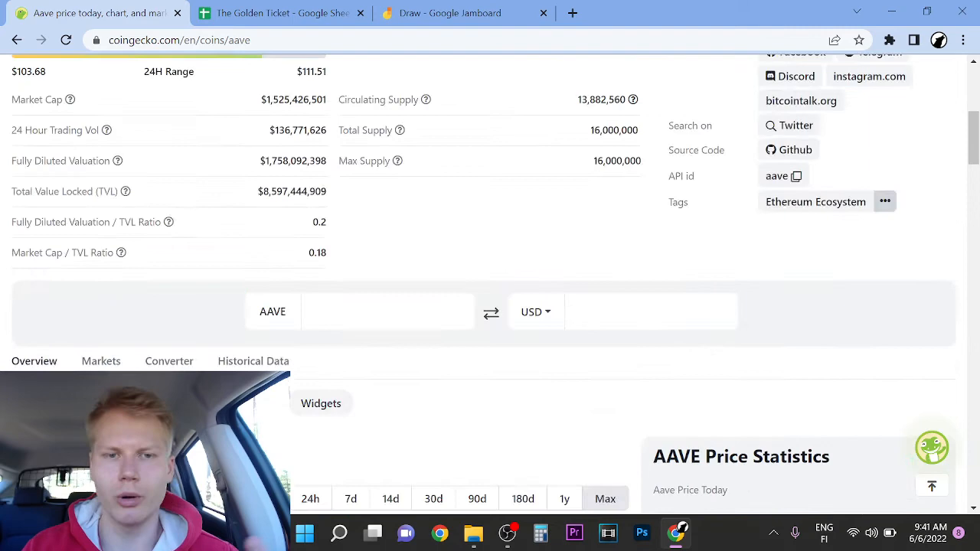
scroll("up", 3)
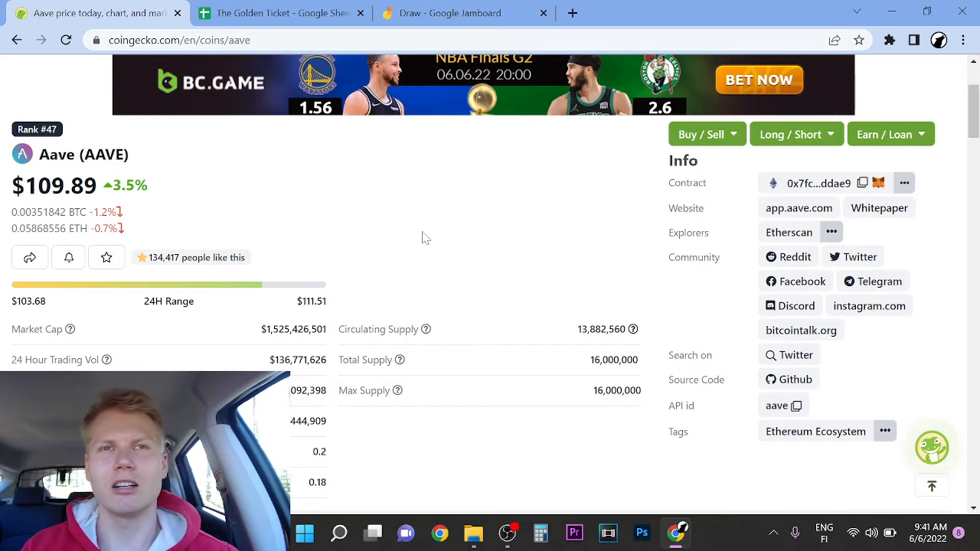
mouse_move(414, 222)
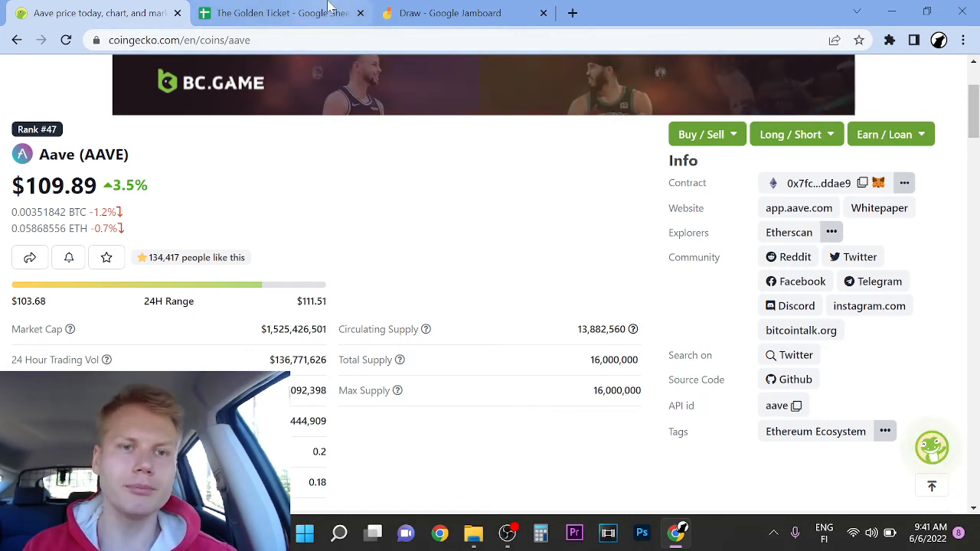
left_click(280, 13)
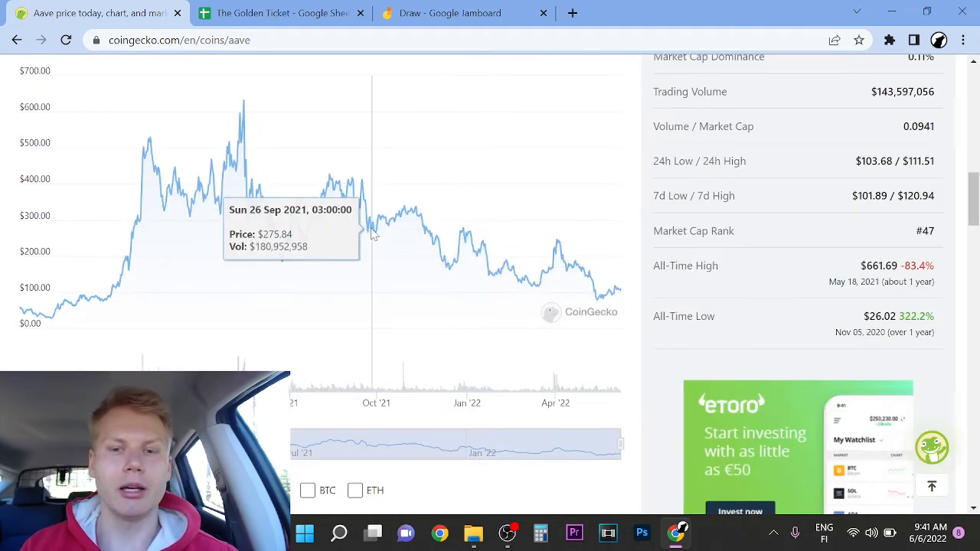
scroll("up", 3)
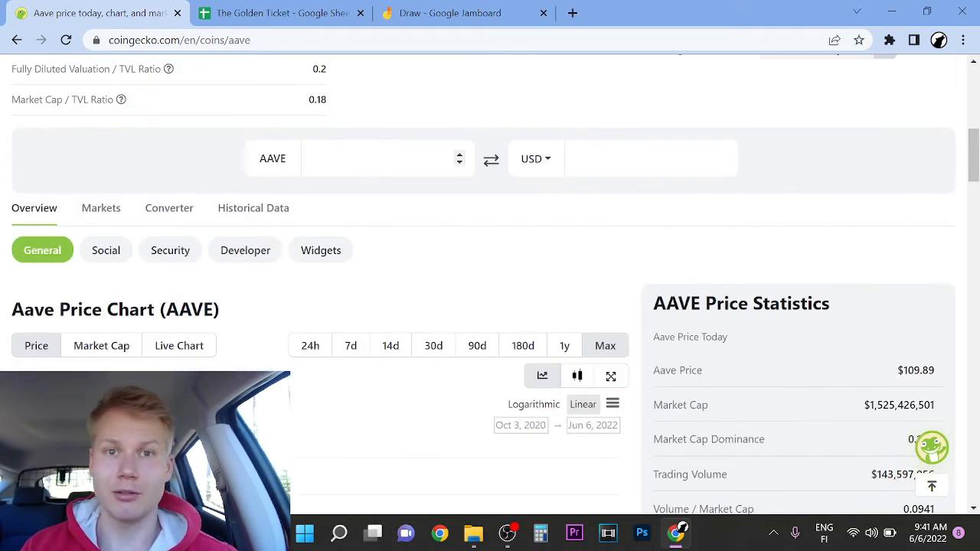